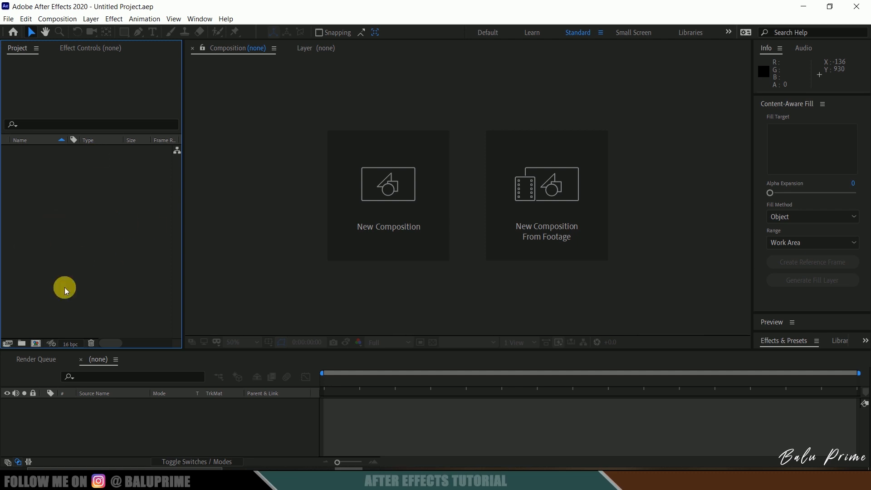
mouse_move(54, 270)
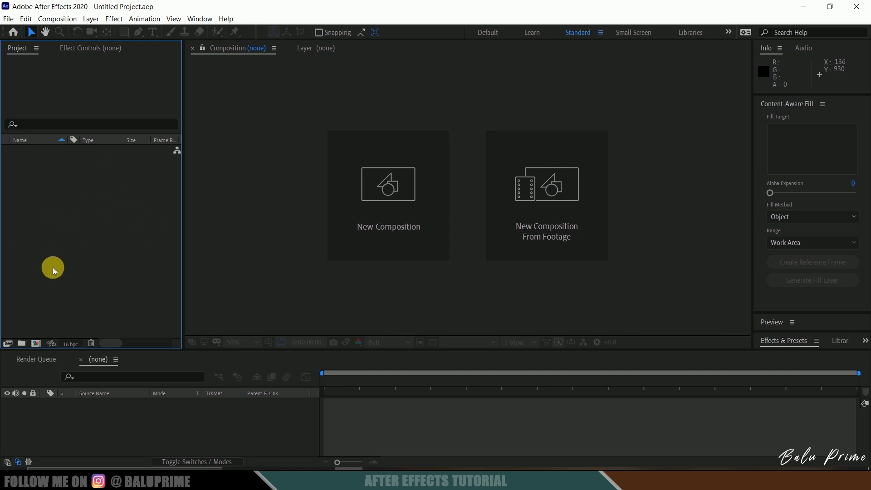
mouse_move(60, 274)
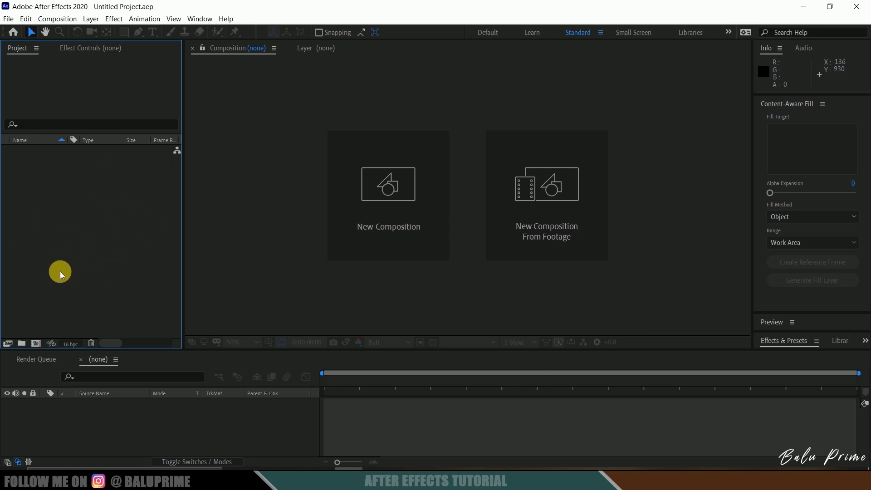
Open the empty Project panel's context menu to reach the Import options
right_click(61, 273)
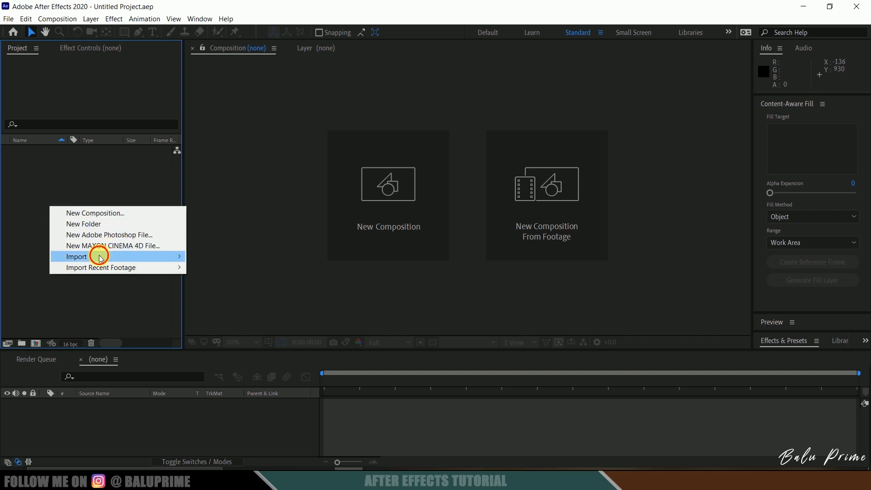
Import footage.mp4 into a new 'footage' composition and scrub through the cyclist shot
click(76, 256)
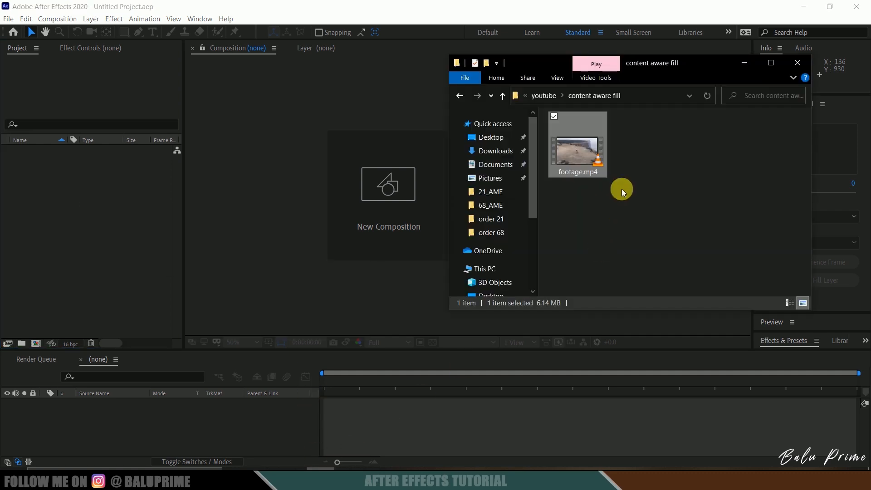
mouse_move(103, 226)
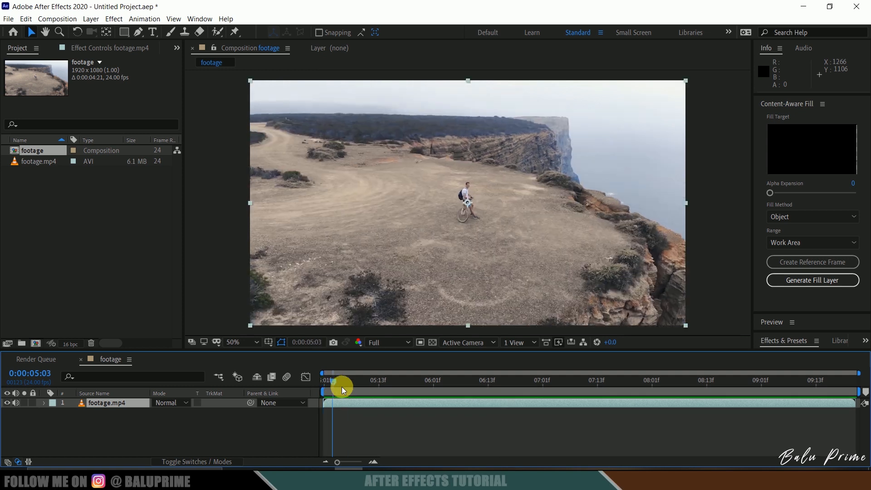
drag(342, 383, 432, 383)
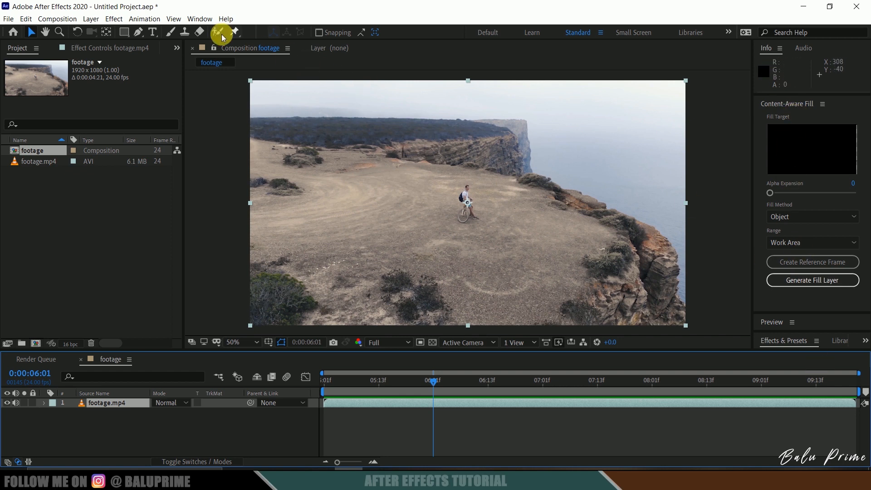
Draw a closed four-point Pen mask tightly around the cyclist
click(199, 18)
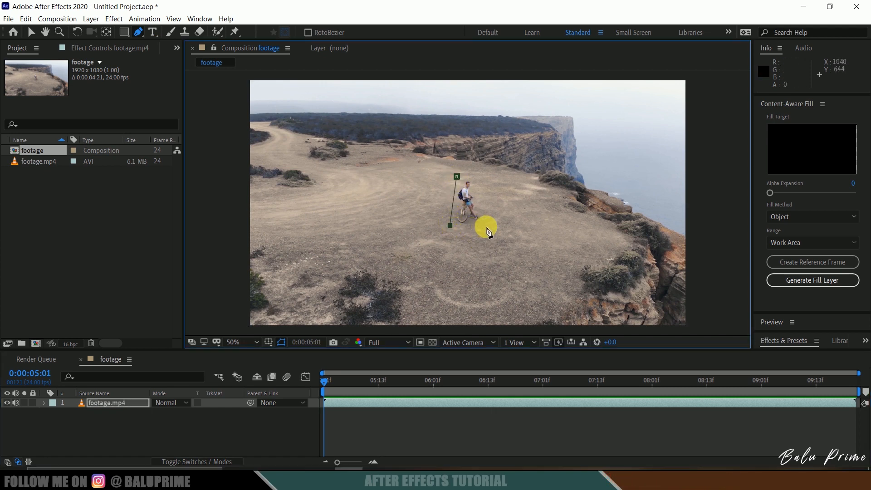
drag(486, 228, 461, 180)
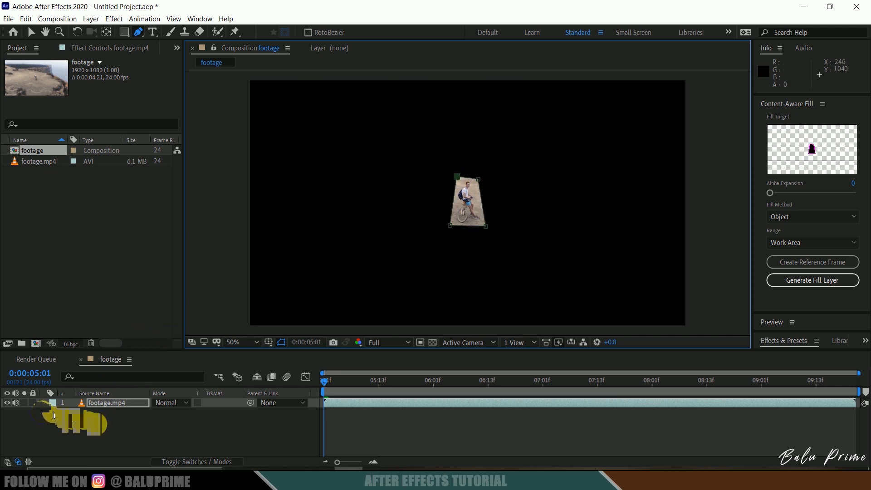
Set the footage layer's Mask 1 mode to None
click(45, 403)
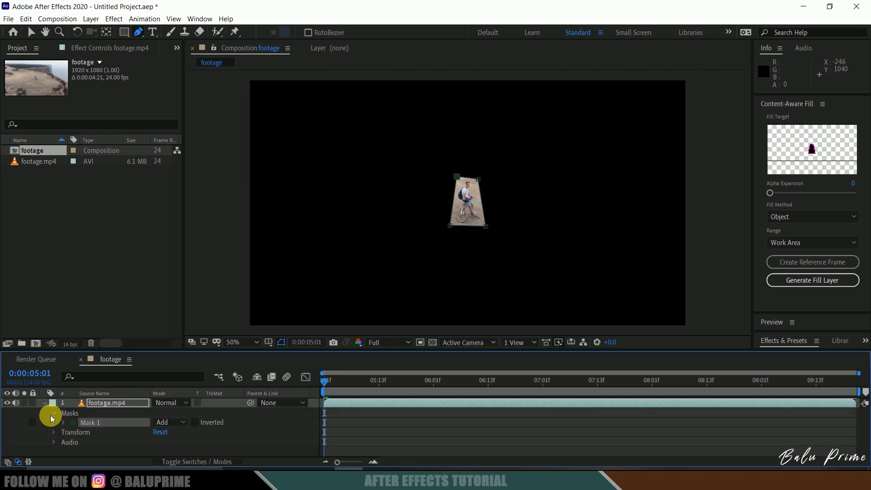
click(169, 422)
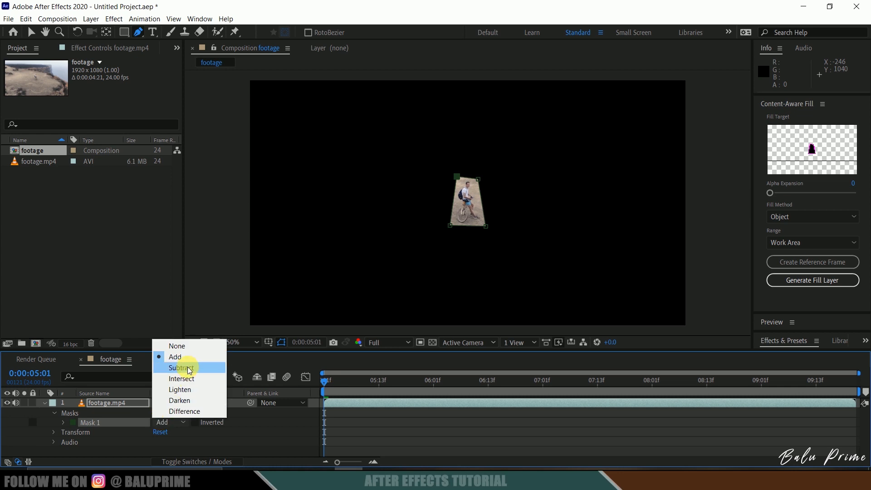
click(178, 367)
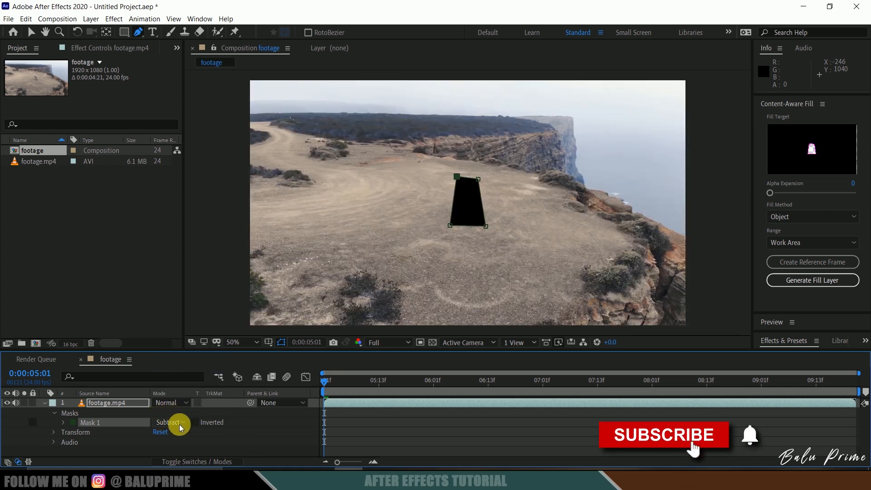
click(168, 422)
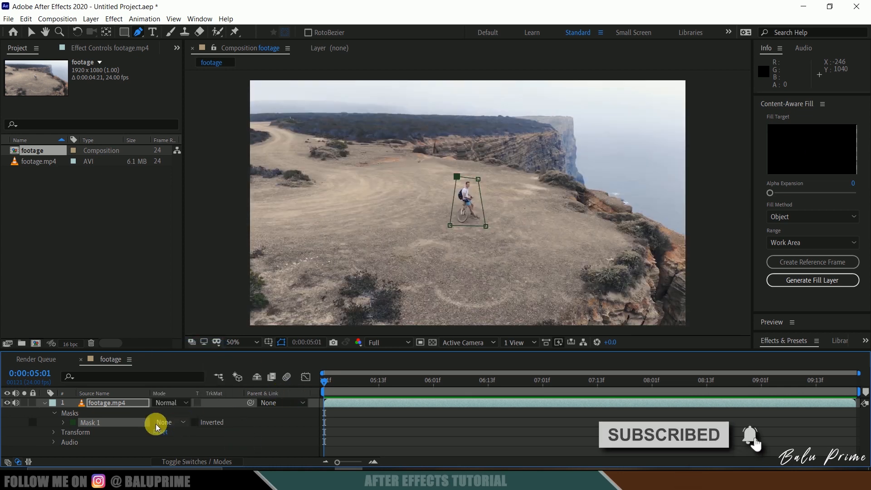
Add a Mask Path keyframe and set Mask Feather to 10 pixels
click(63, 413)
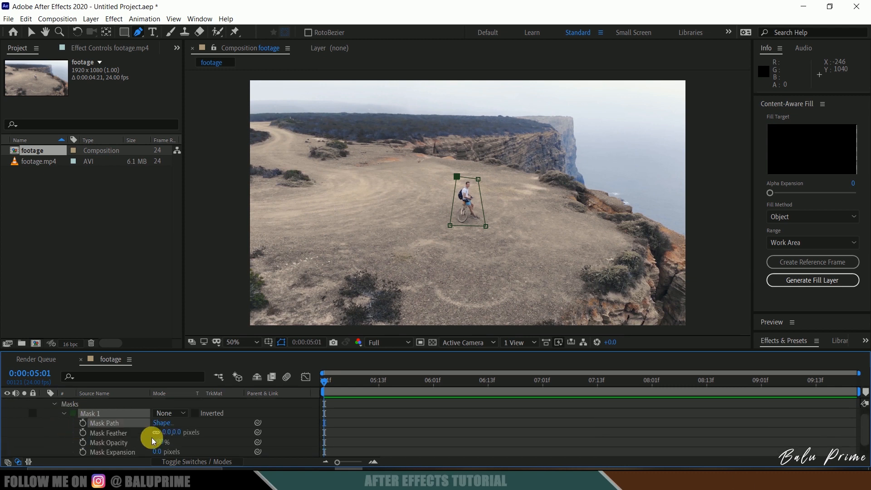
click(82, 423)
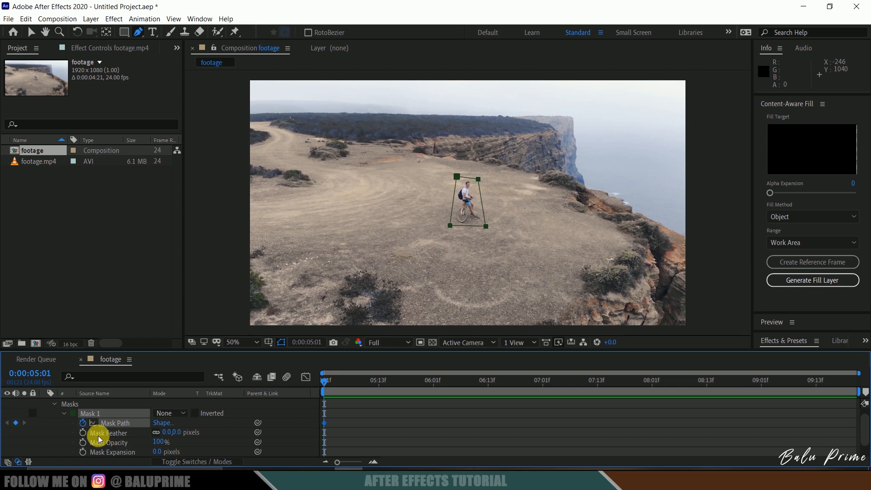
click(186, 432)
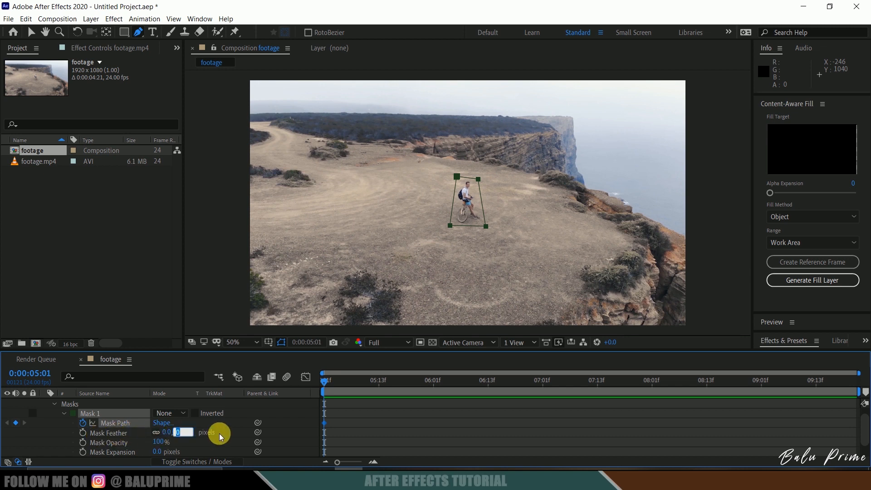
text(10.0,10.0)
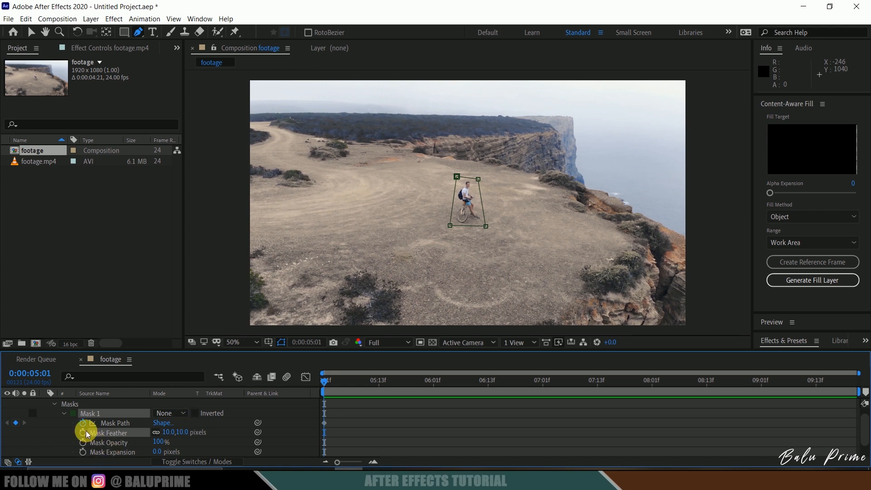
mouse_move(119, 423)
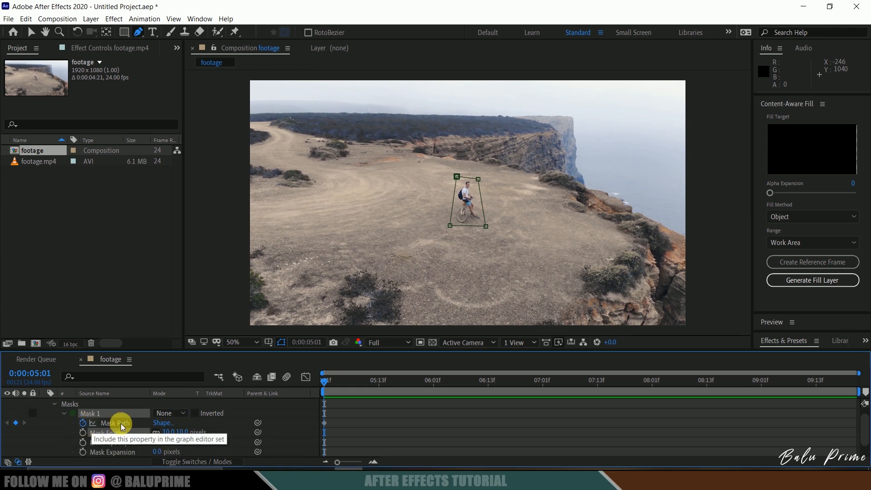
Add Mask Path keyframes at later frames so the mask tracks the rider, then scrub back
click(406, 380)
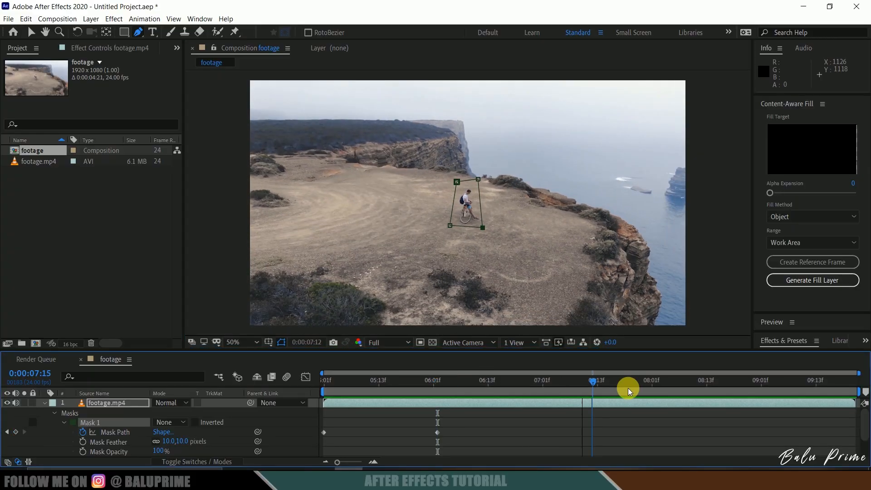
drag(628, 389, 789, 385)
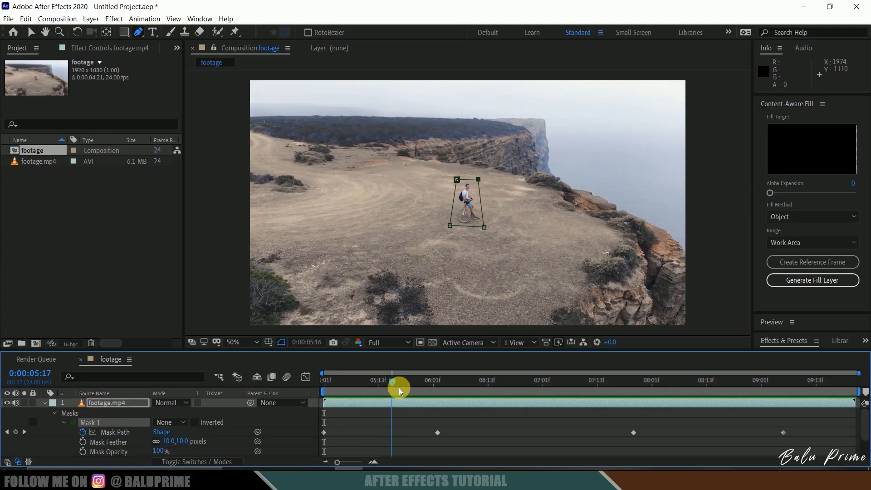
drag(399, 392, 518, 392)
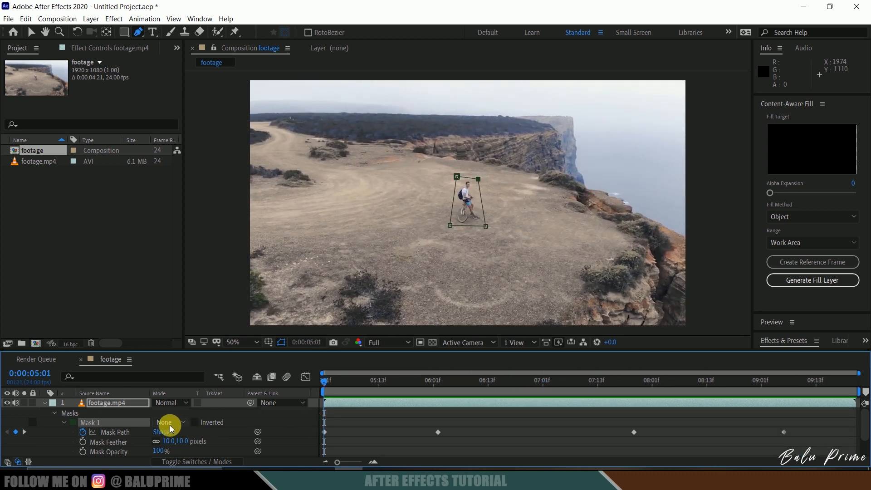
Switch Mask 1 to Add mode and tick Inverted to cut out the cyclist
click(166, 421)
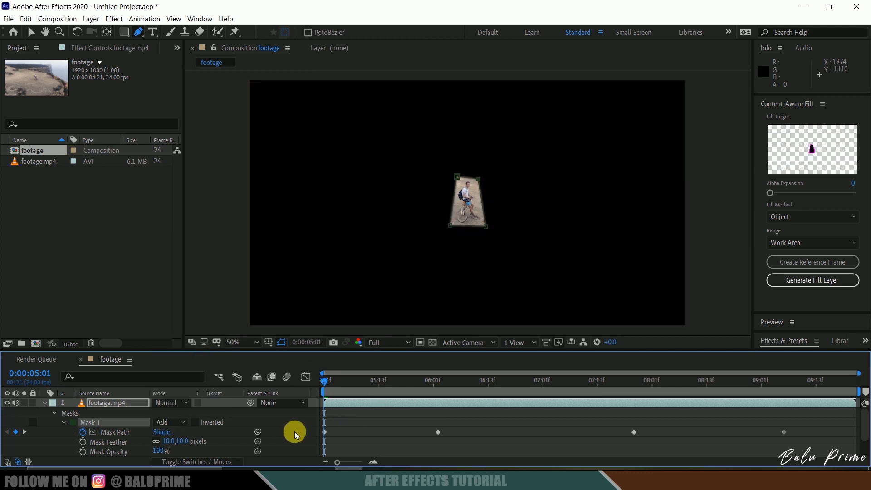
click(198, 422)
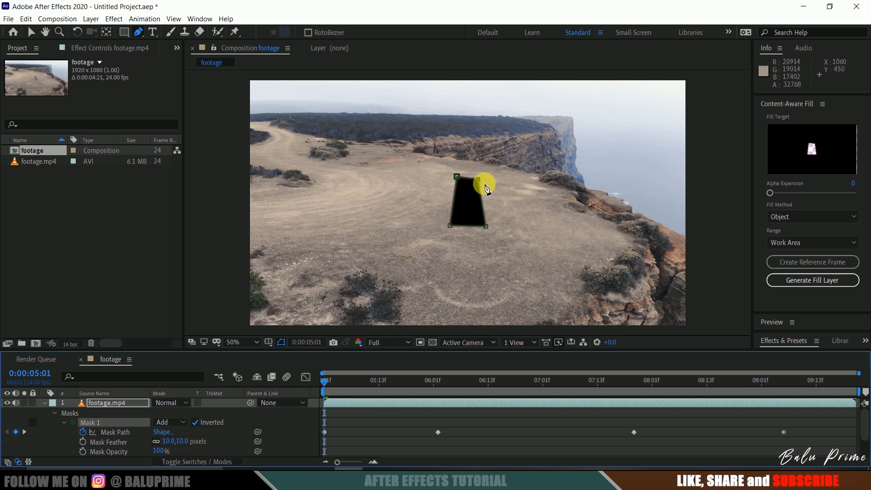
mouse_move(328, 401)
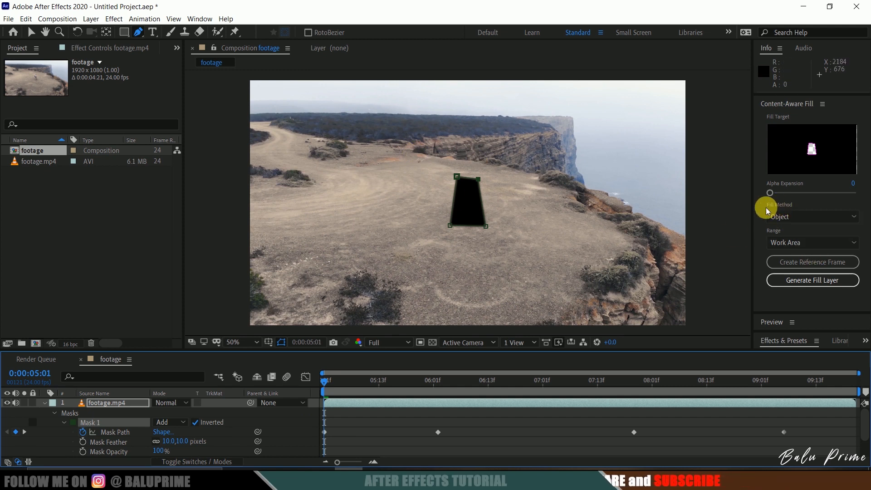
mouse_move(826, 235)
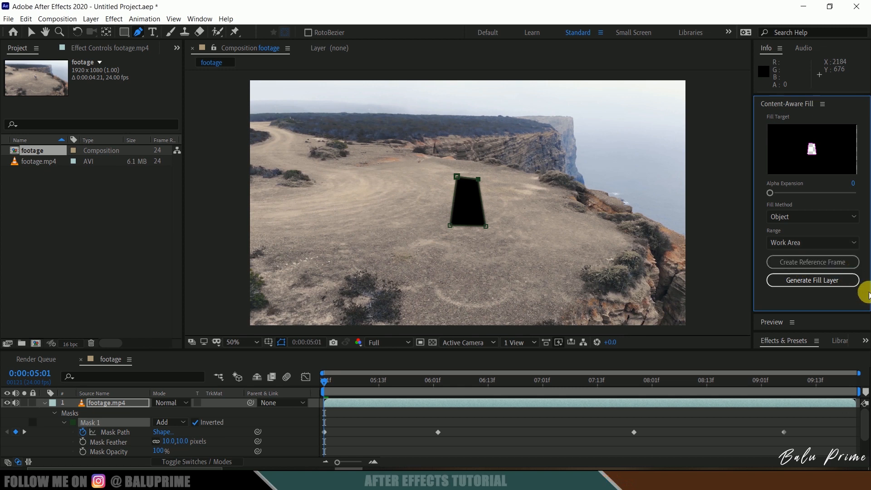
mouse_move(812, 280)
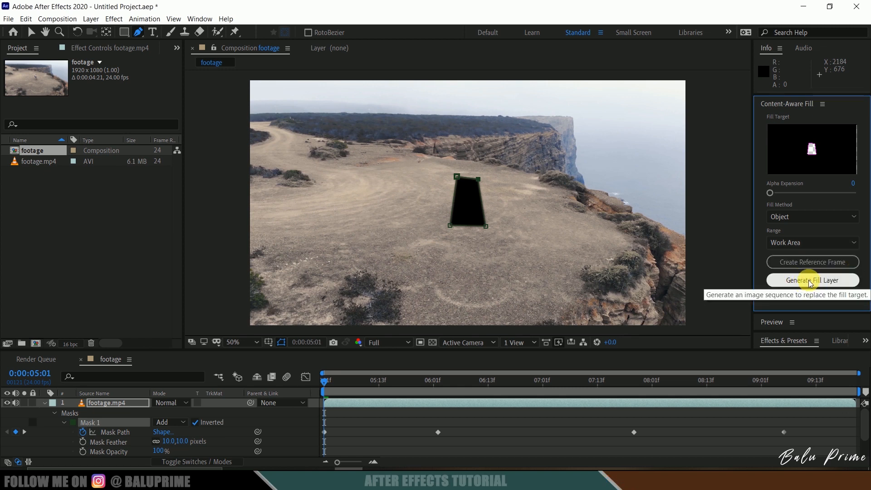
Generate the Content-Aware Fill layer and save the project as content.aep
key(ctrl+s)
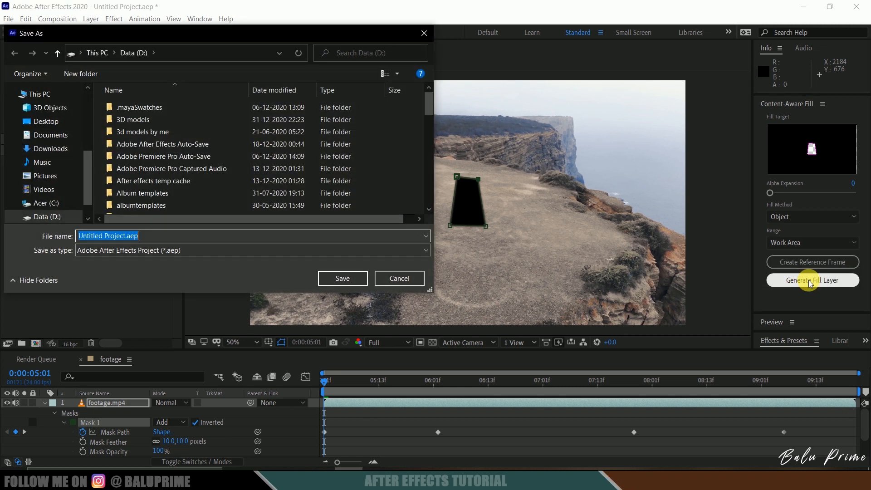
text(content)
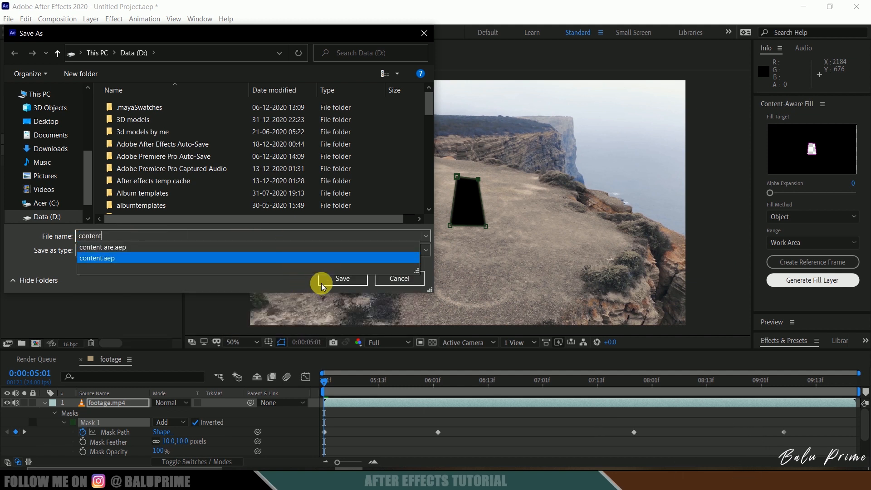
click(342, 278)
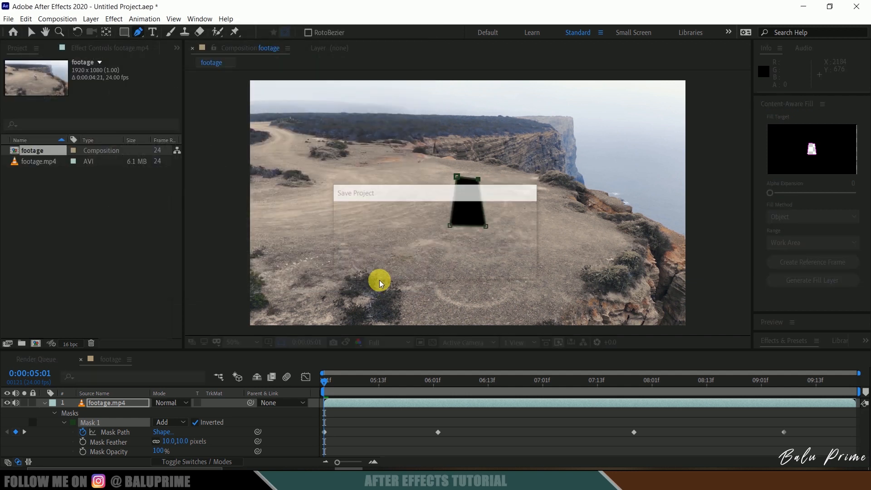
click(811, 280)
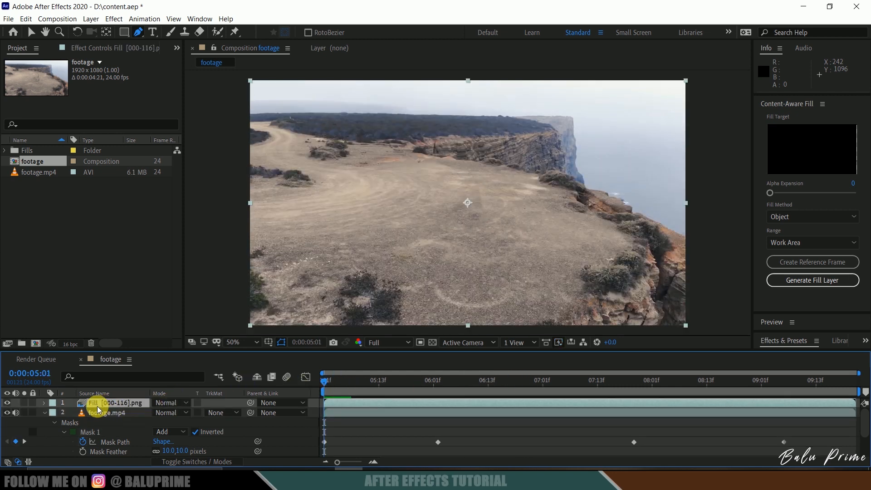
Select the rendered fill layer and preview the composition to confirm the cyclist is gone
click(106, 413)
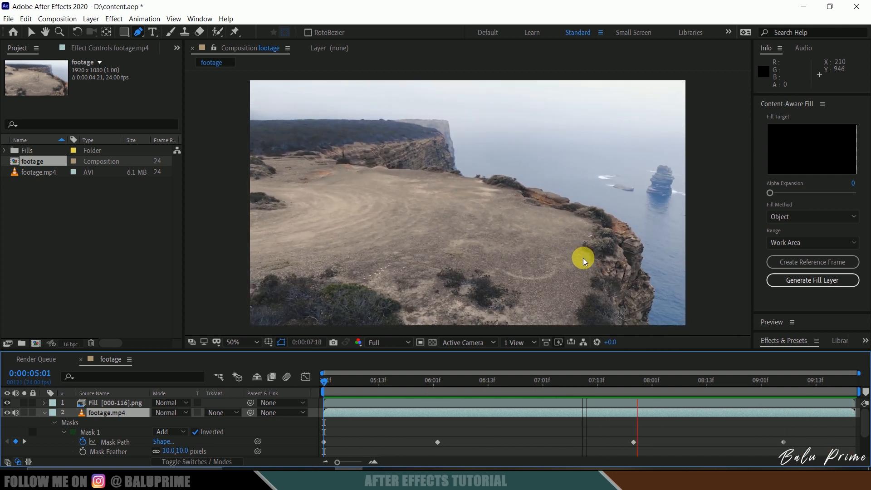
click(324, 379)
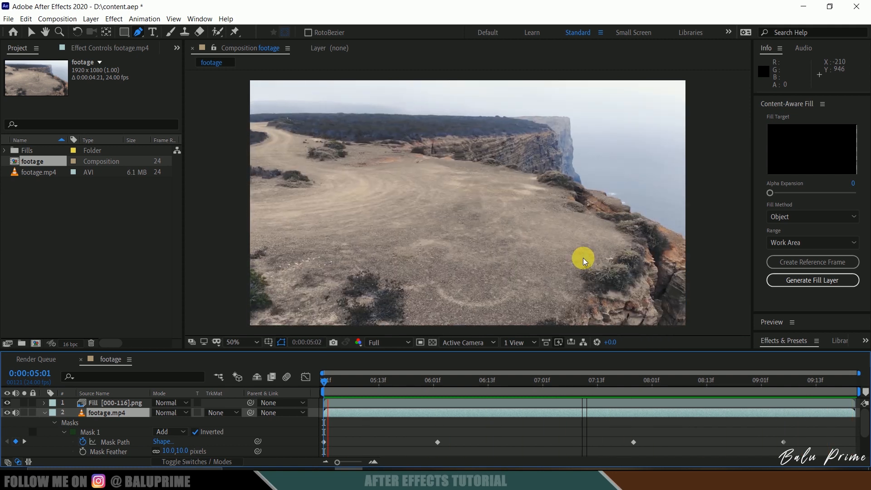